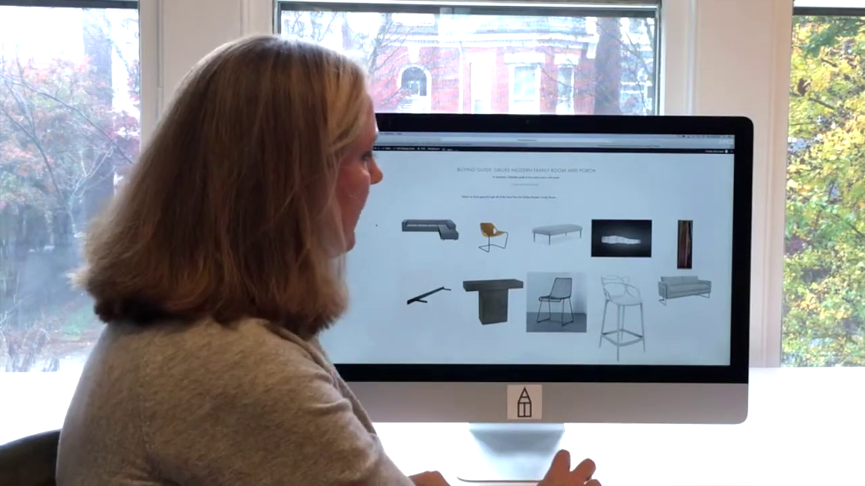
scroll("down", 3)
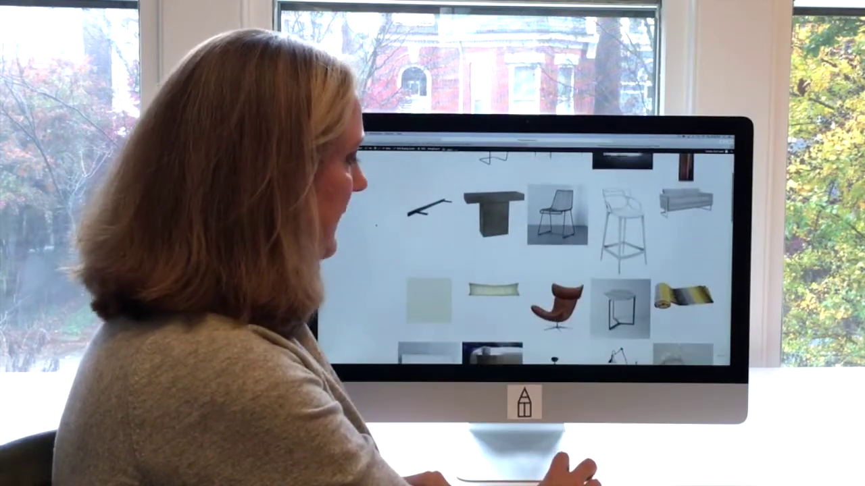